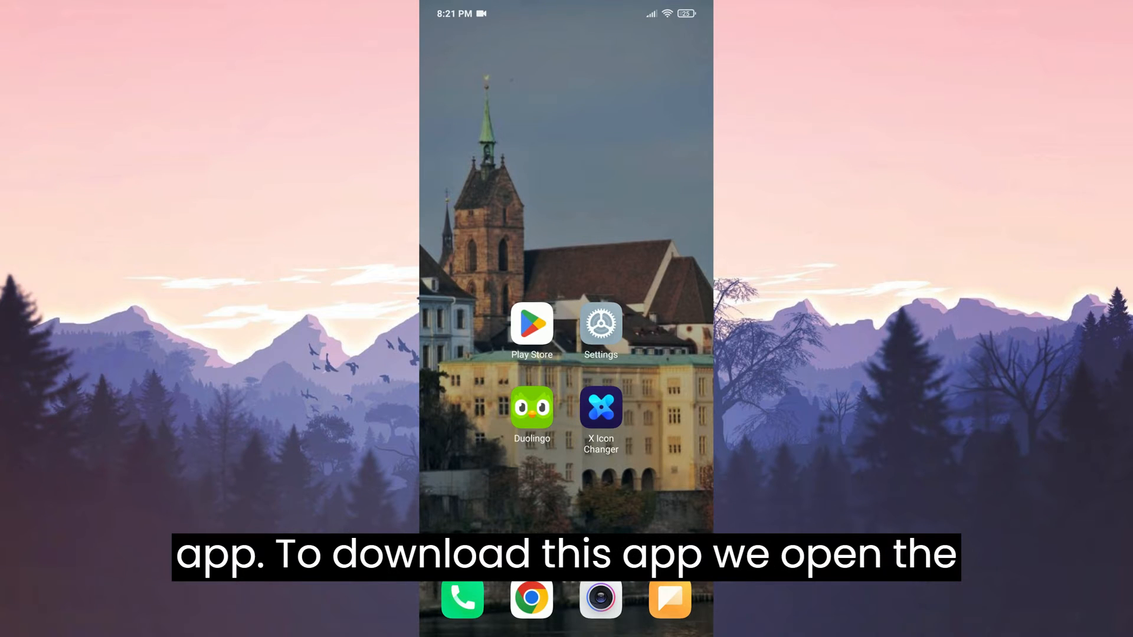
Search the Play Store for 'x icon' and pick the X Icon Changer suggestion.
{"action": "left_click", "coordinate": [530, 324]}
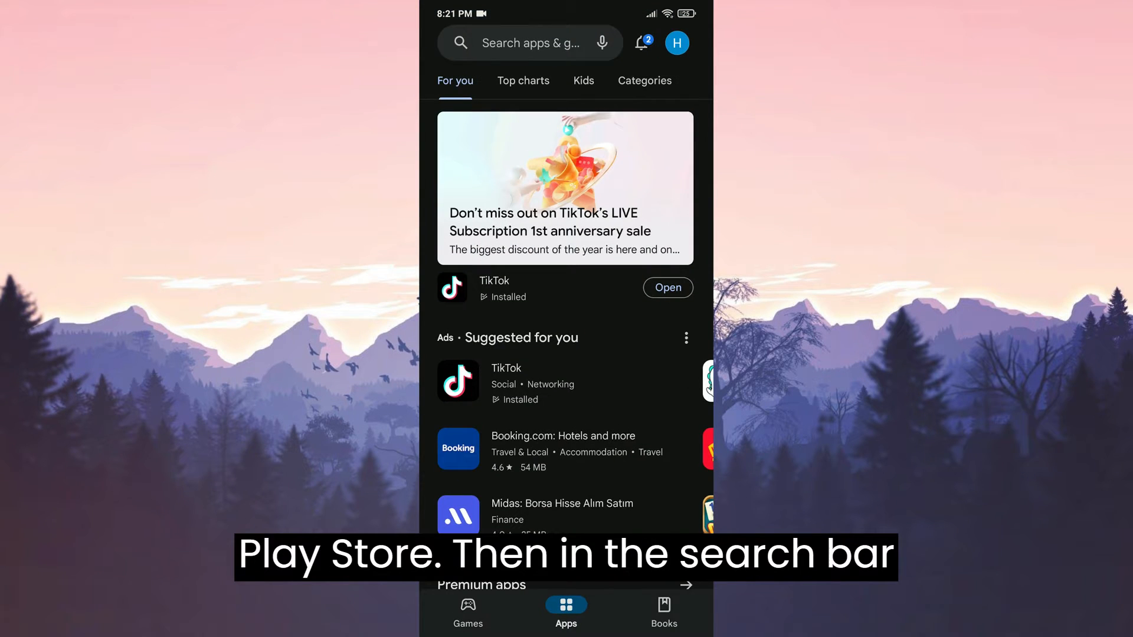
{"action": "left_click", "coordinate": [530, 43]}
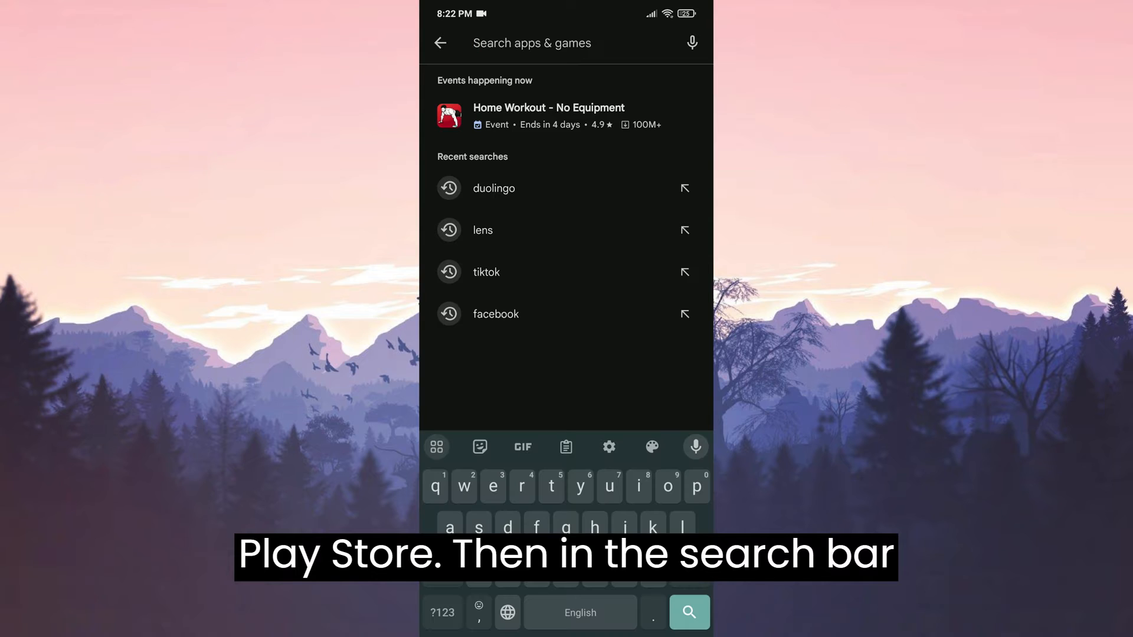
{"action": "type", "text": "x icon"}
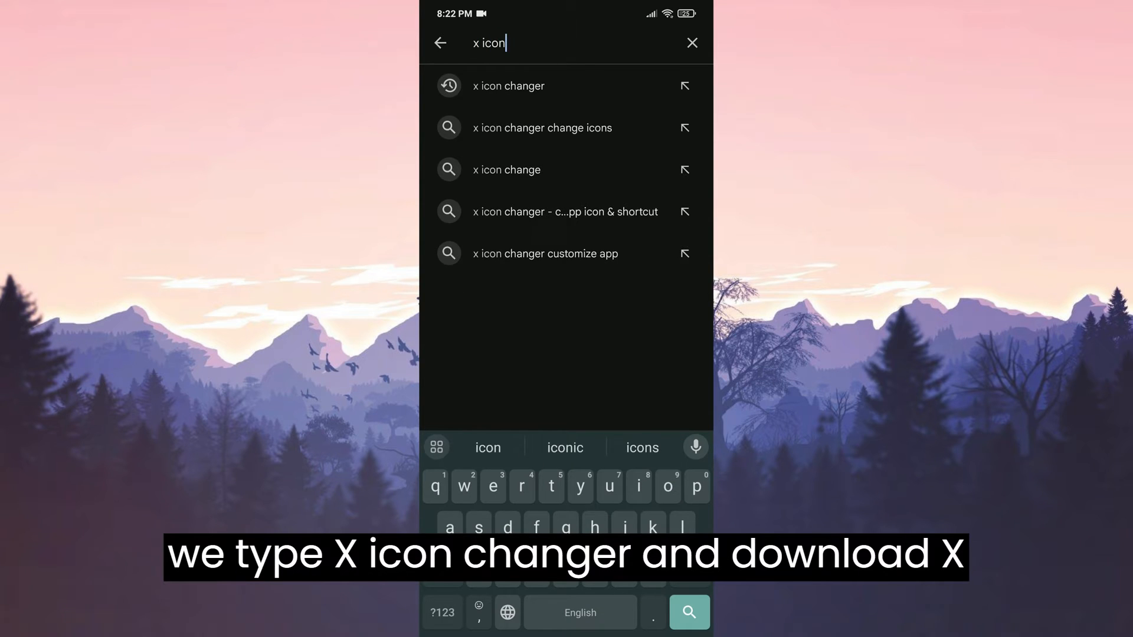
{"action": "left_click", "coordinate": [508, 86]}
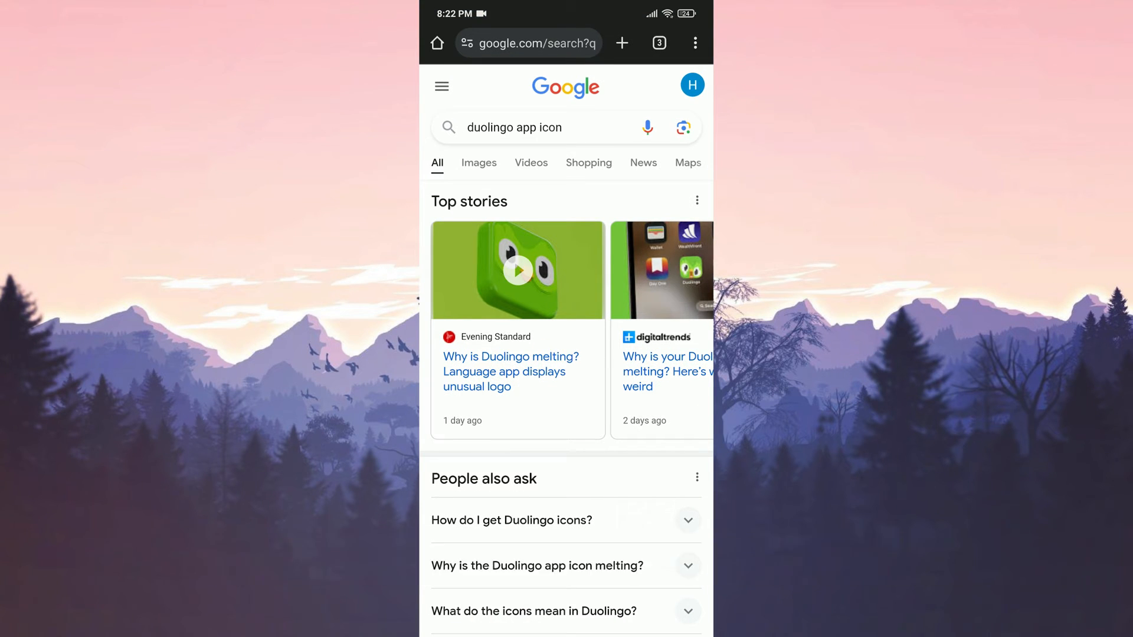
Download the green Duolingo owl icon from the 'duolingo app icon' image results.
{"action": "left_click", "coordinate": [479, 163]}
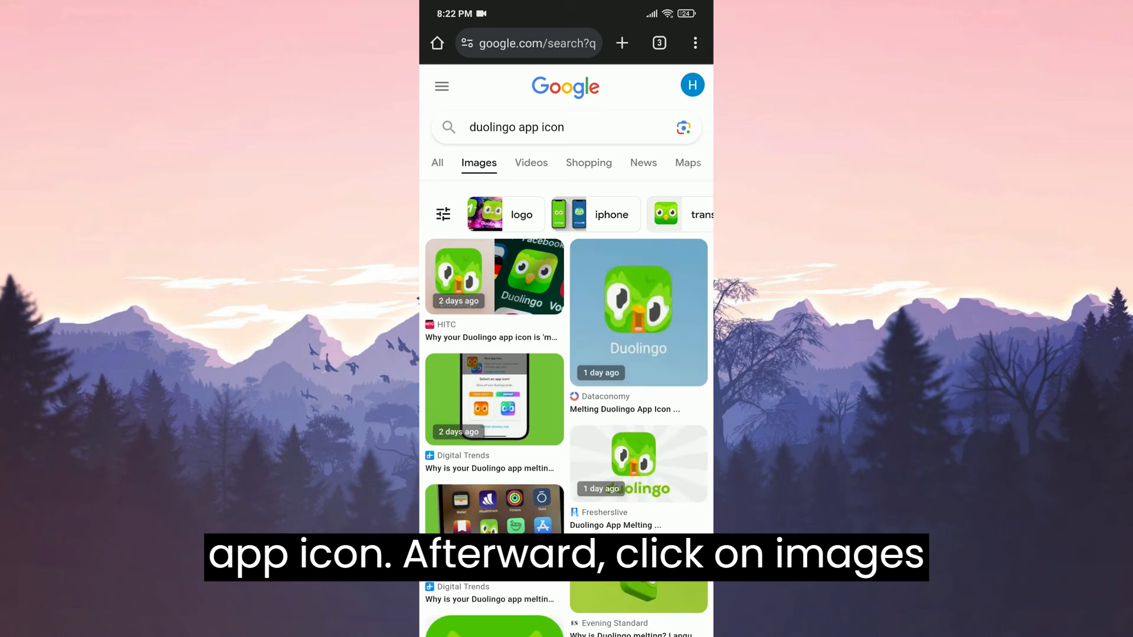
{"action": "scroll", "scroll_direction": "down", "scroll_amount": 3}
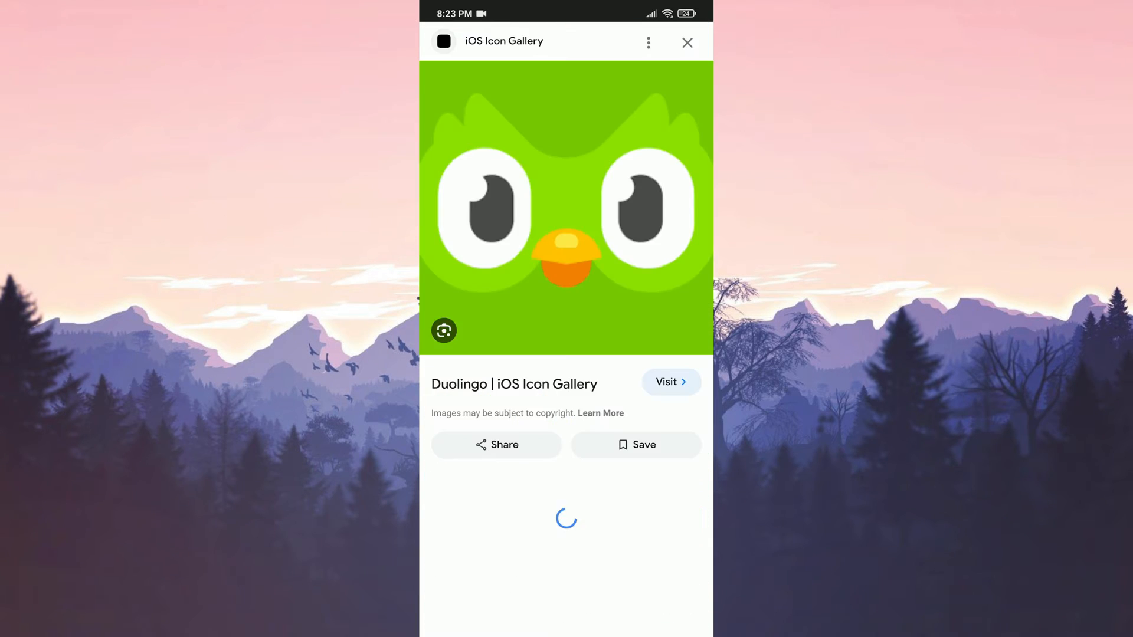
{"action": "right_click", "coordinate": [565, 201]}
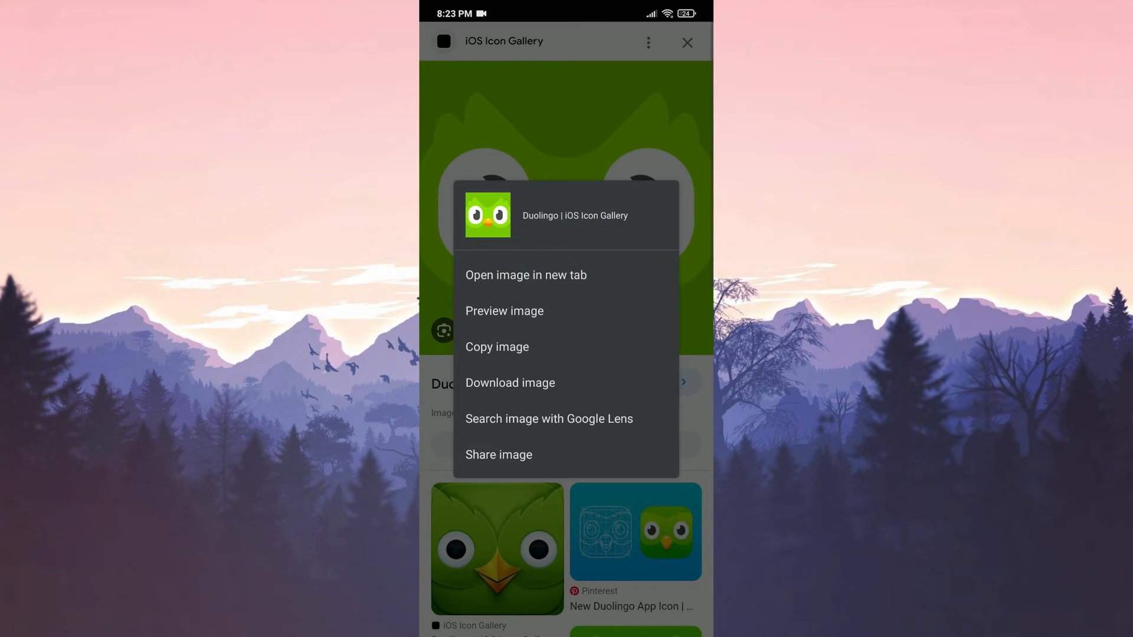
{"action": "left_click", "coordinate": [510, 383]}
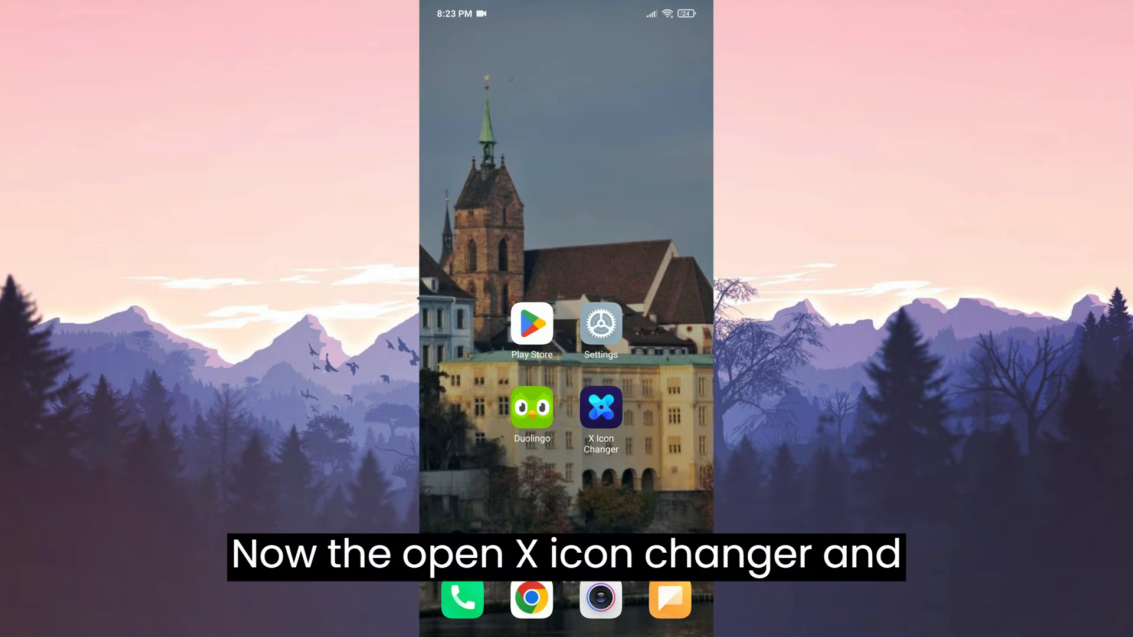
Pick Duolingo in X Icon Changer and load the downloaded owl image from the gallery.
{"action": "left_click", "coordinate": [600, 407]}
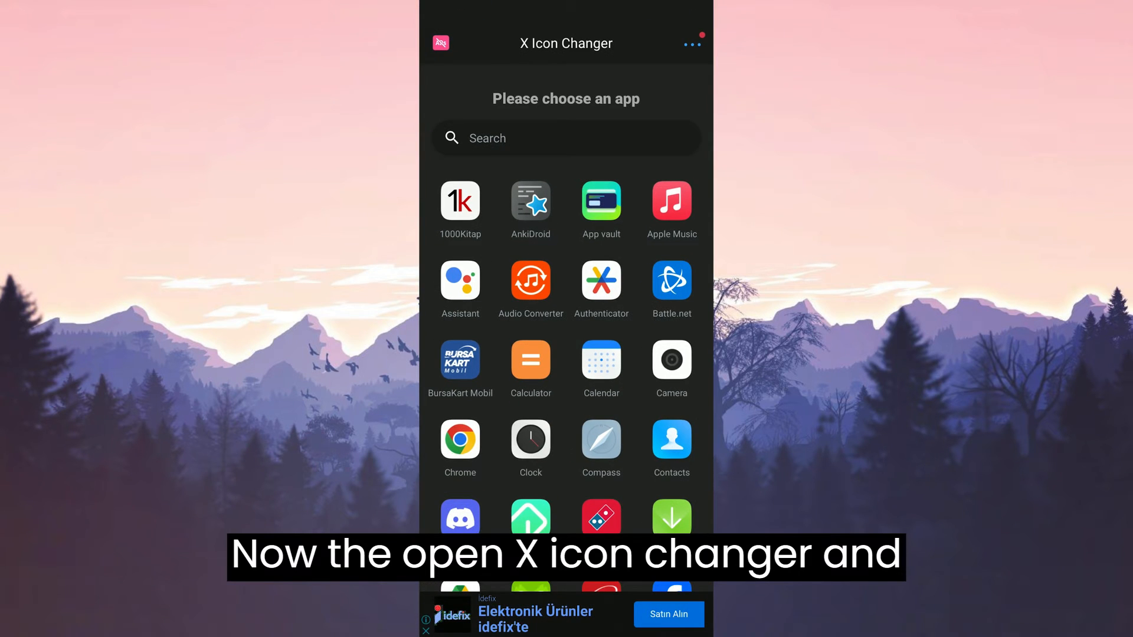
{"action": "scroll", "scroll_direction": "down", "scroll_amount": 3}
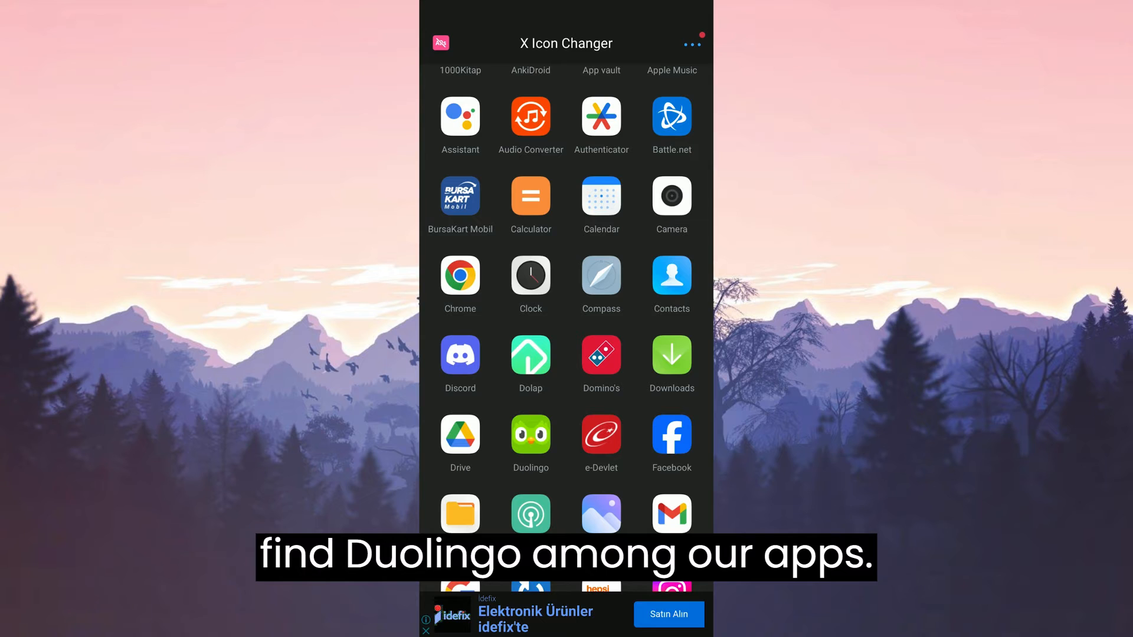
{"action": "left_click", "coordinate": [530, 436]}
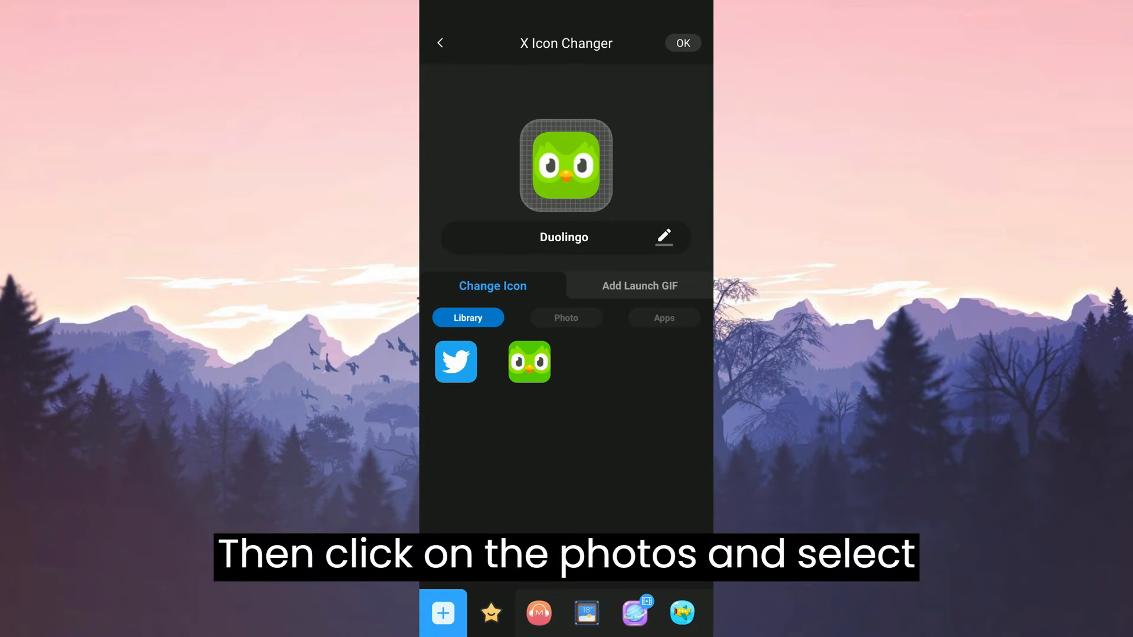
{"action": "left_click", "coordinate": [566, 318]}
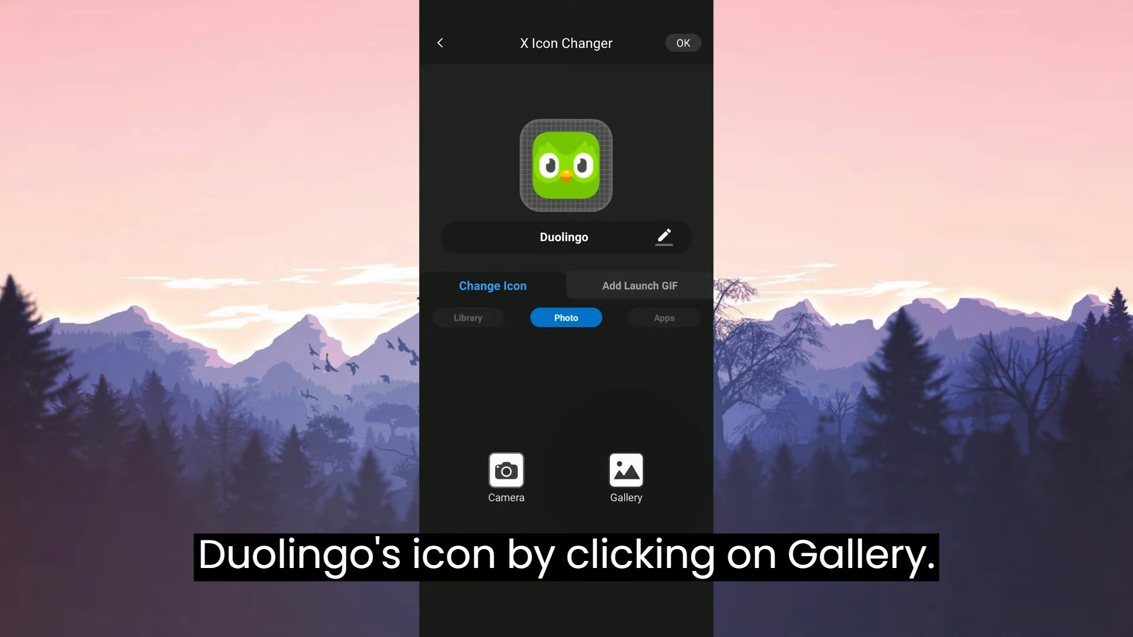
{"action": "left_click", "coordinate": [625, 470]}
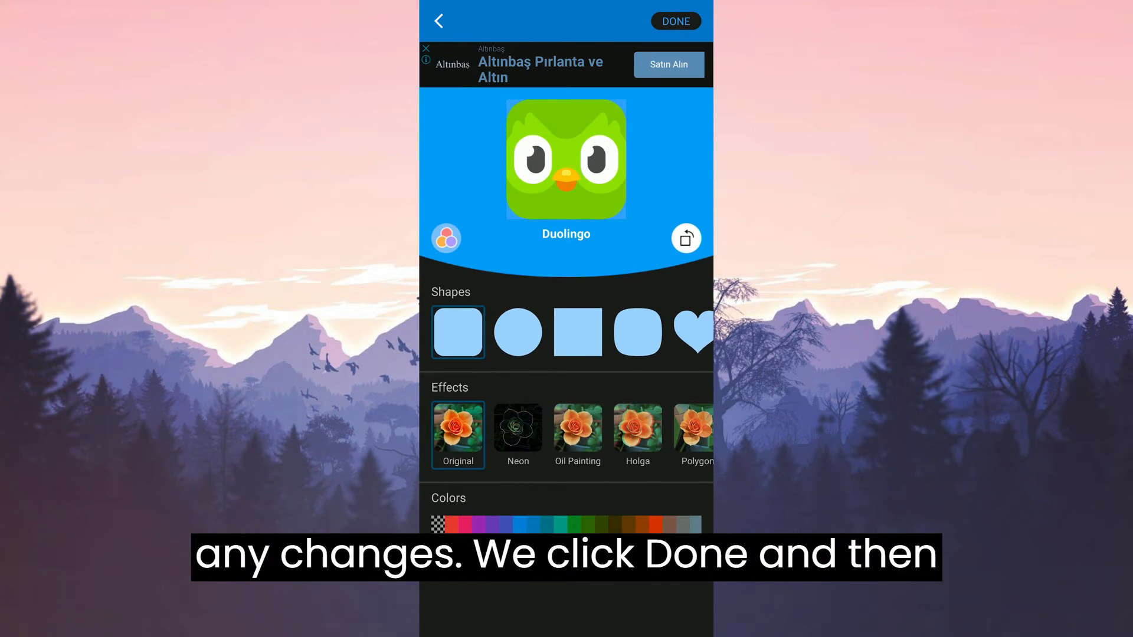
Accept the owl image, create the Duolingo shortcut, and return to the home screen.
{"action": "left_click", "coordinate": [675, 20]}
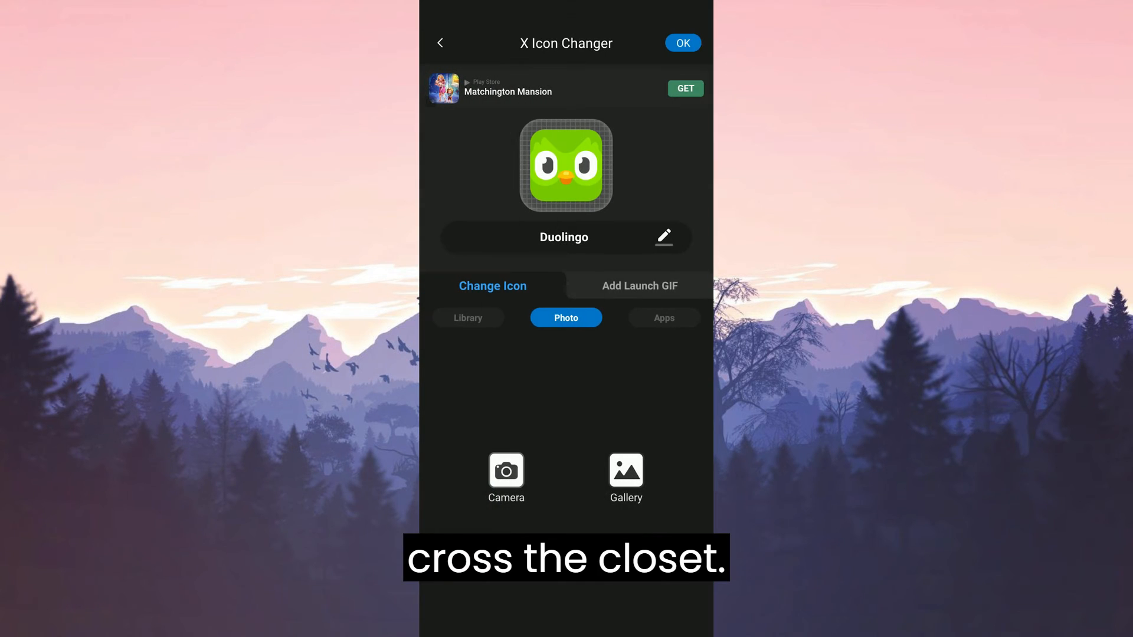
{"action": "left_click", "coordinate": [682, 43]}
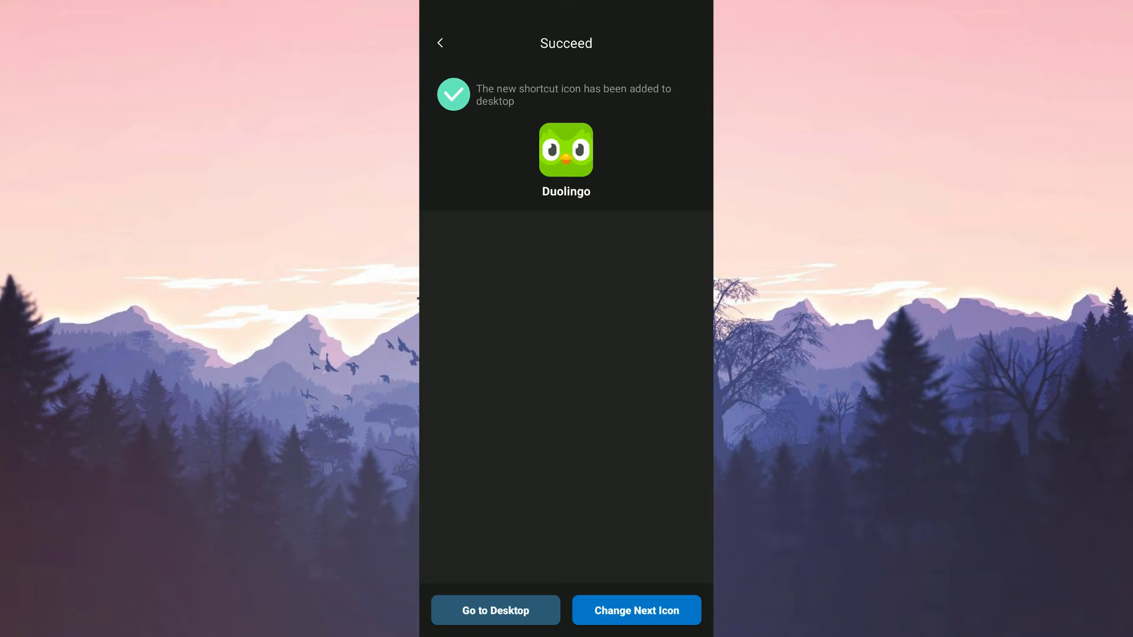
{"action": "left_click", "coordinate": [496, 610]}
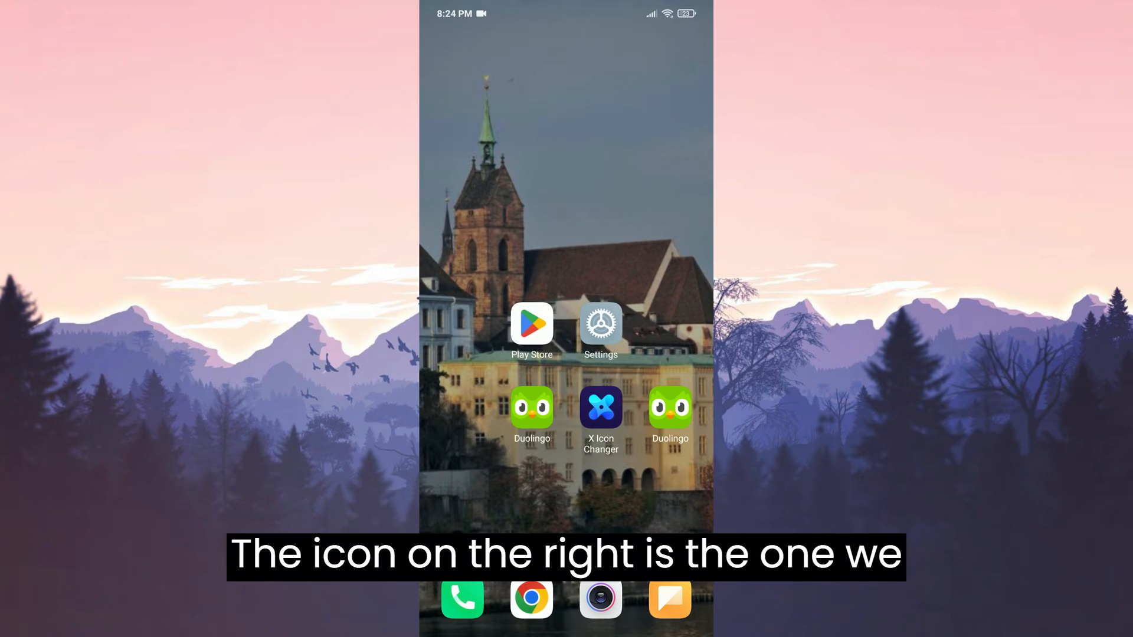
Drag the Duolingo icons and X Icon Changer off the home screen to remove them.
{"action": "left_click", "coordinate": [600, 324]}
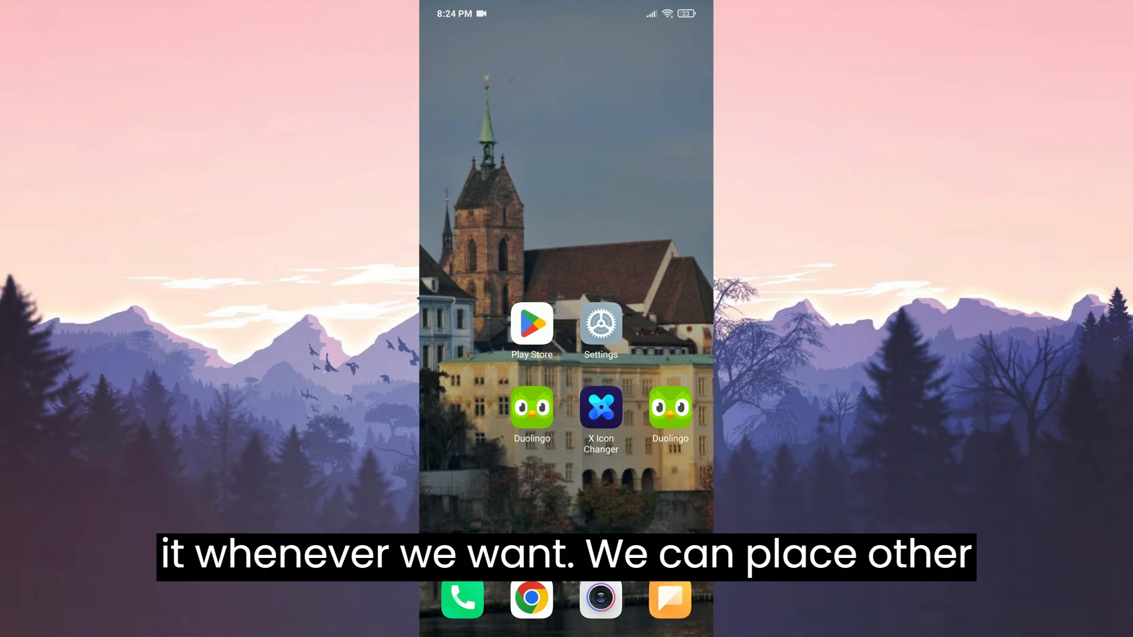
{"action": "left_click_drag", "start_coordinate": [531, 411], "coordinate": [531, 76]}
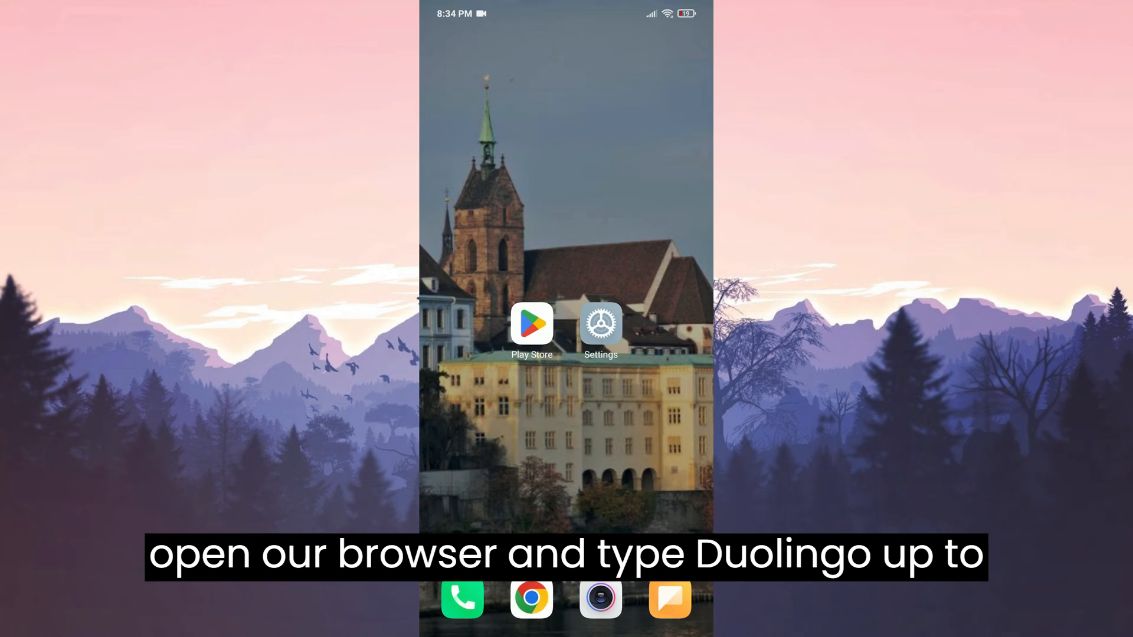
Download the Duolingo 5.124.5 APK from Uptodown's older versions page in Chrome.
{"action": "left_click", "coordinate": [539, 599]}
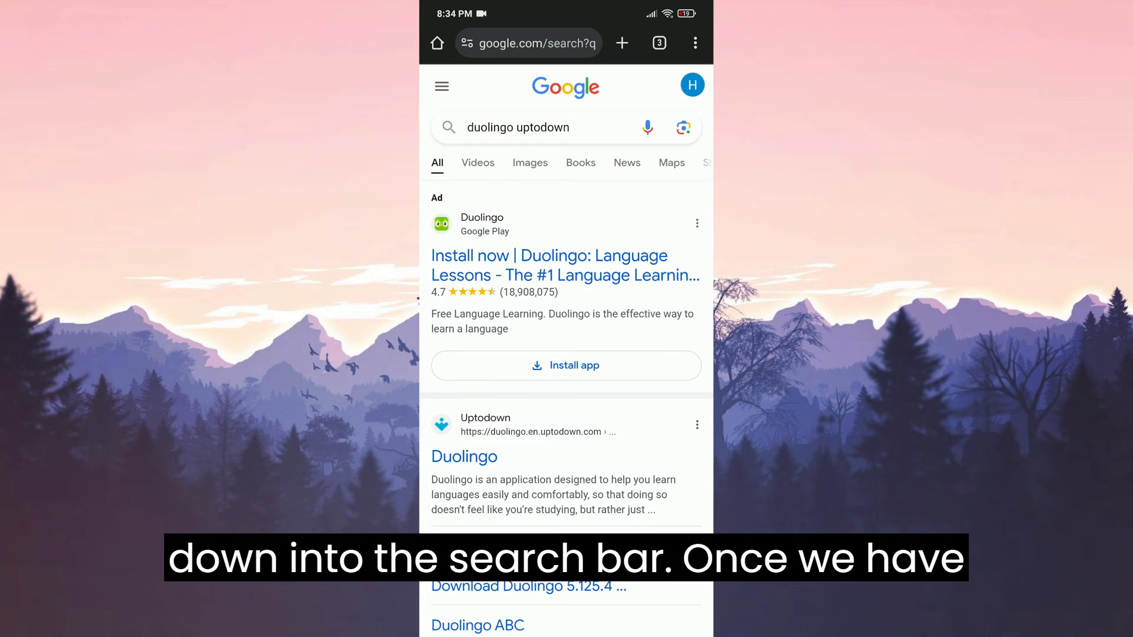
{"action": "scroll", "scroll_direction": "down", "scroll_amount": 3}
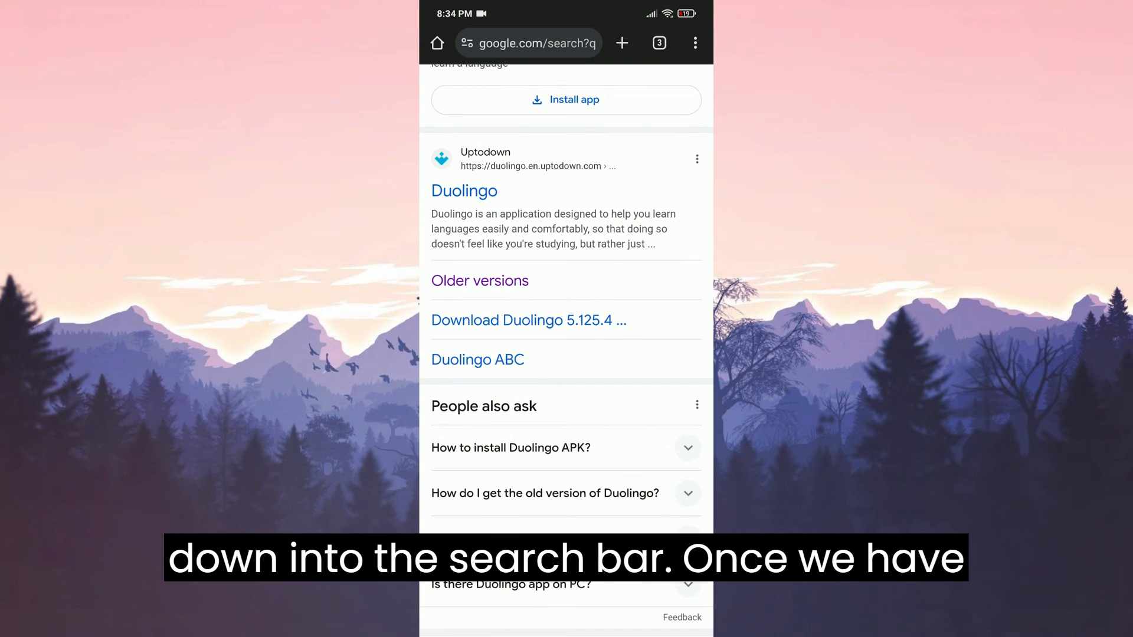
{"action": "left_click", "coordinate": [479, 281]}
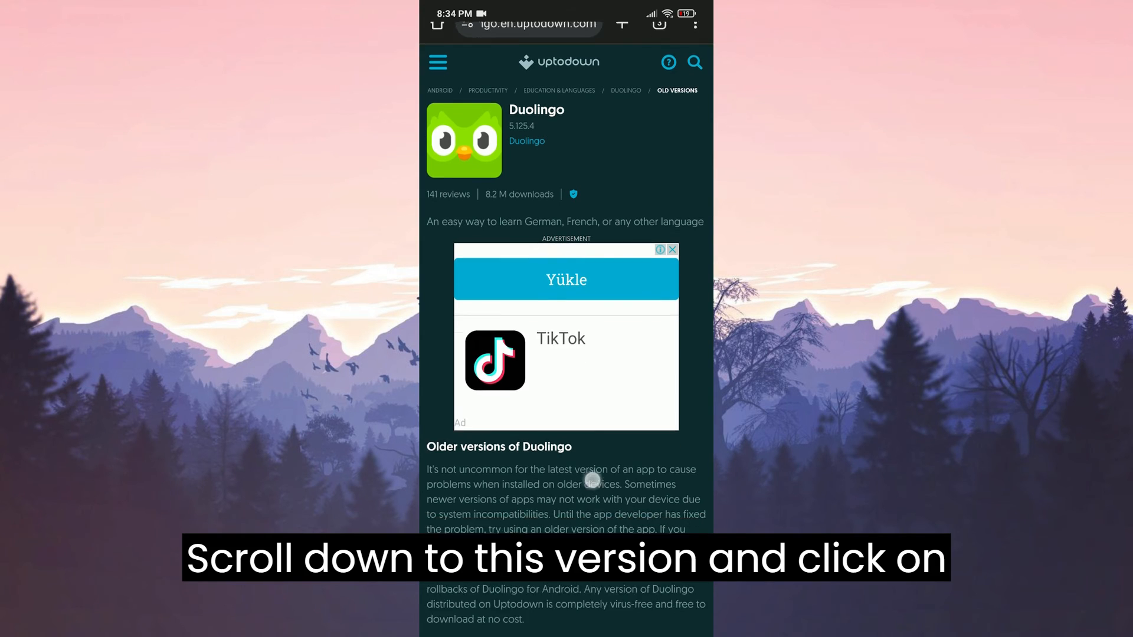
{"action": "scroll", "scroll_direction": "down", "scroll_amount": 3}
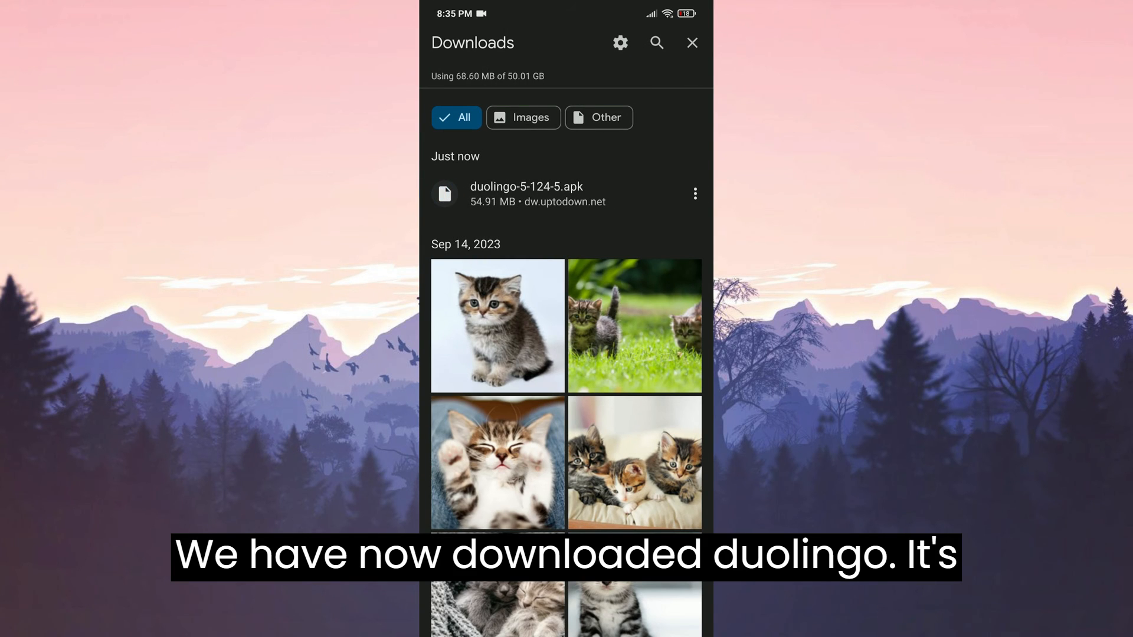
Install duolingo-5-124-5.apk from Downloads through the package installer.
{"action": "left_click", "coordinate": [526, 194]}
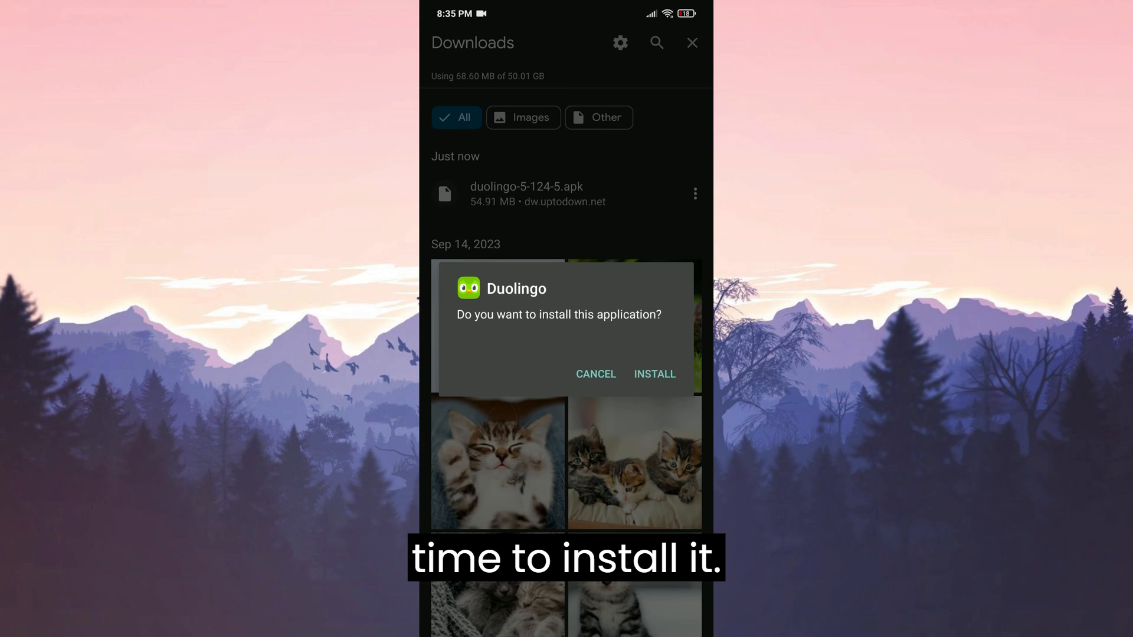
{"action": "left_click", "coordinate": [653, 374]}
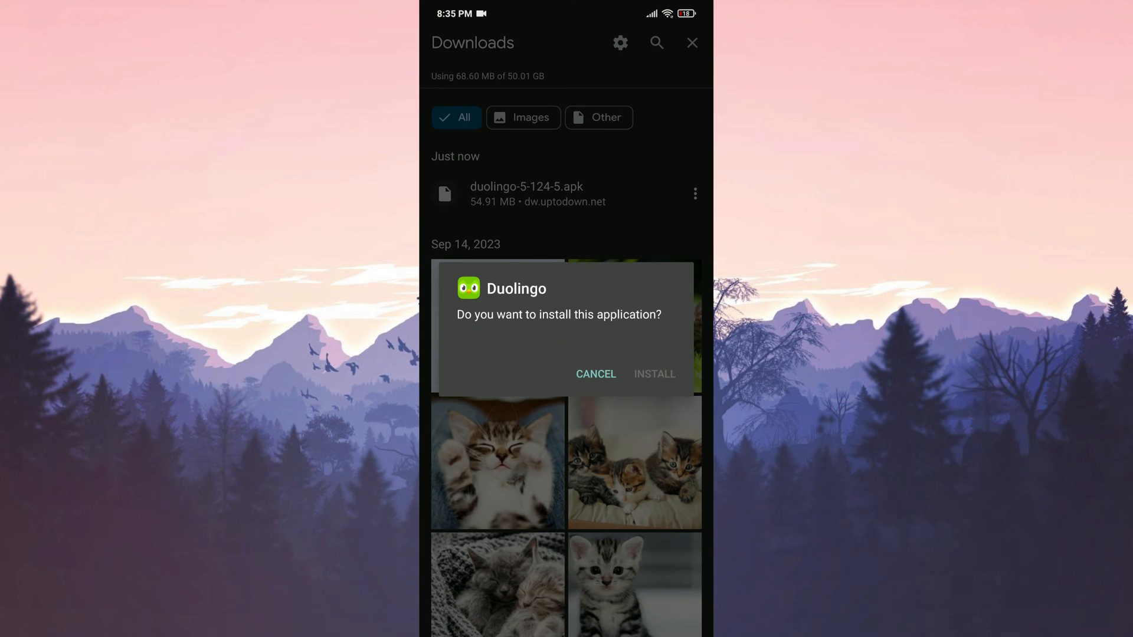
{"action": "left_click", "coordinate": [654, 374]}
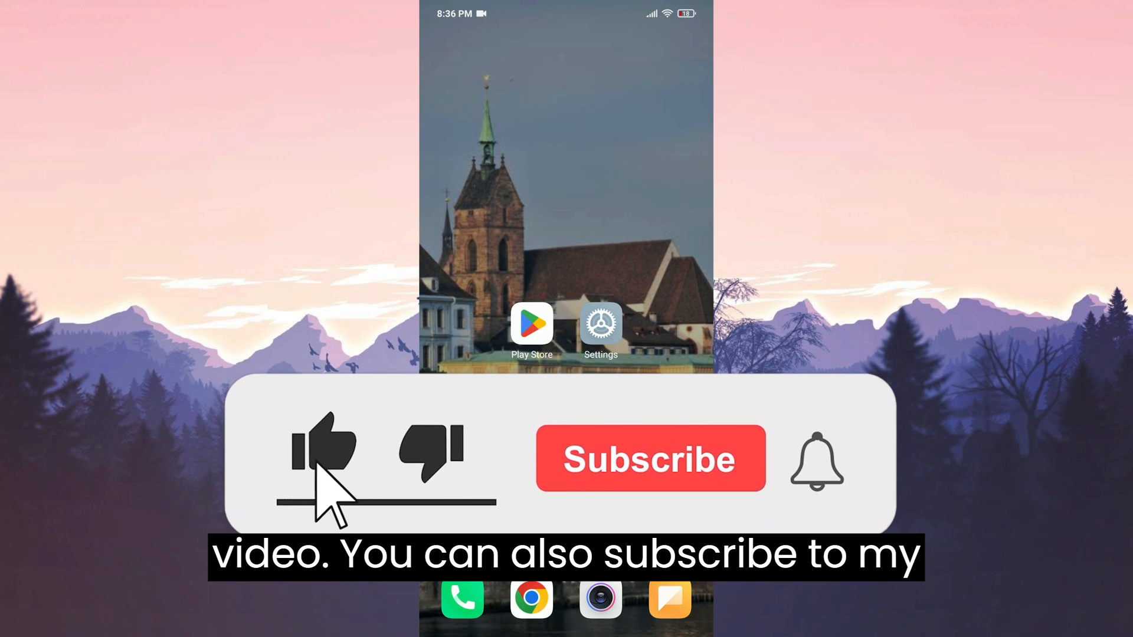
{"action": "left_click", "coordinate": [651, 459]}
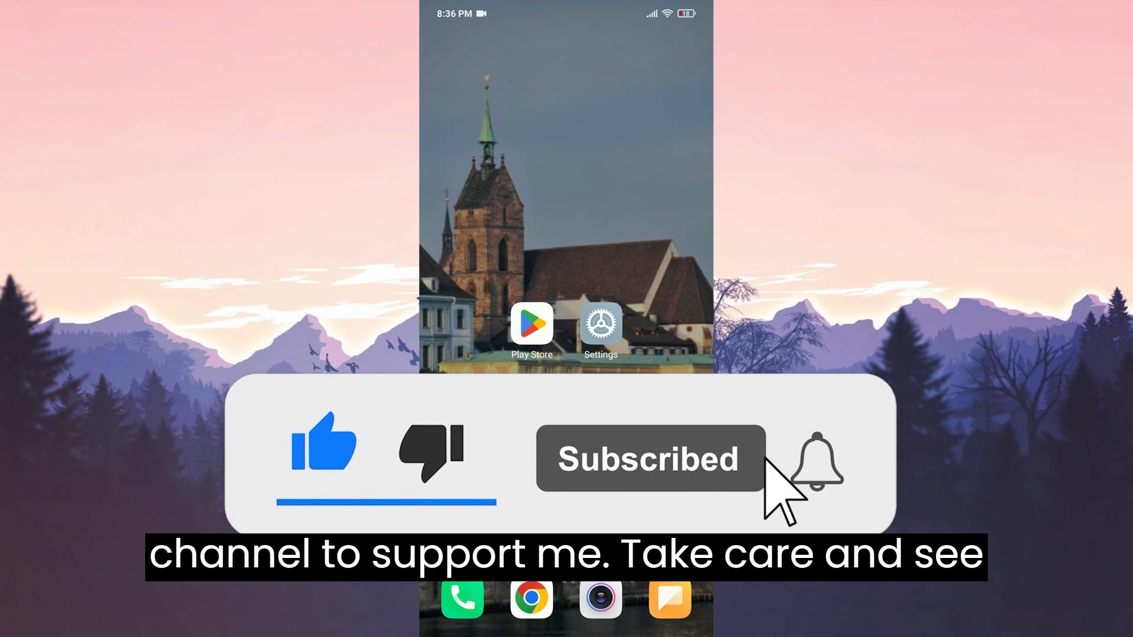